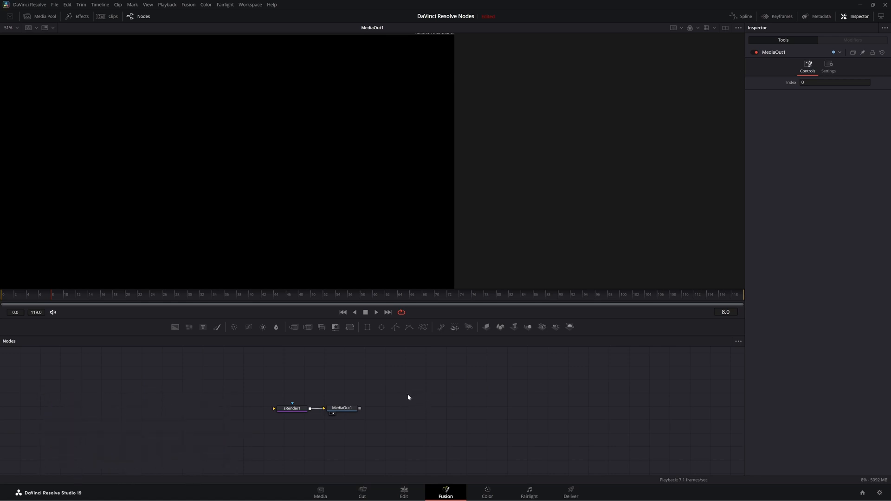
mouse_move(407, 396)
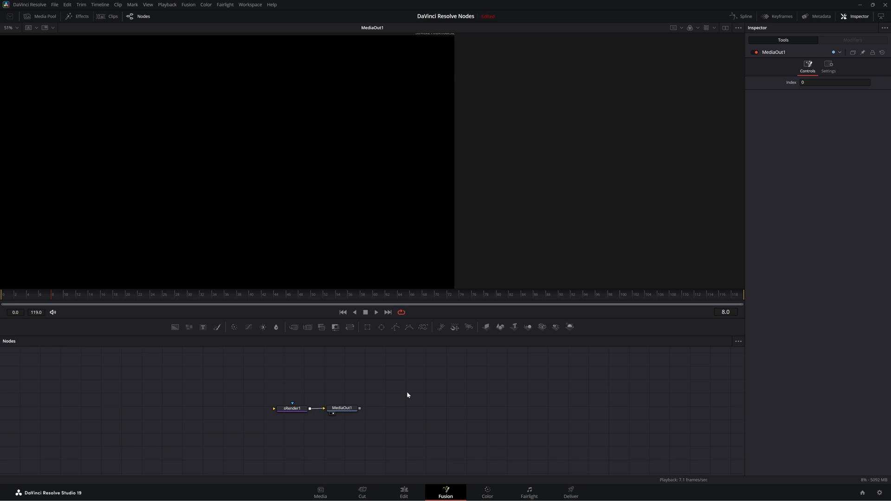
mouse_move(409, 395)
type("sst")
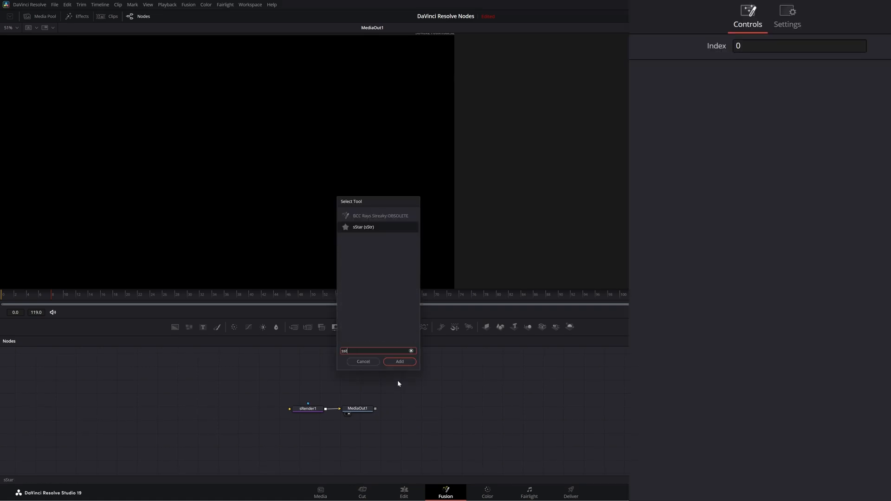
Step: Add an sStar node placed left of sRender1, then add an sRectangle node beside it
left_click(398, 361)
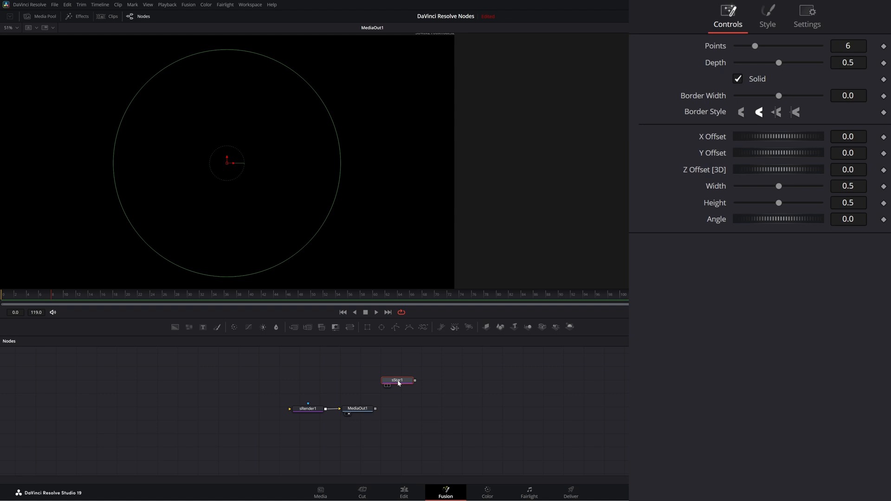
left_click_drag(399, 380, 230, 411)
type("sr")
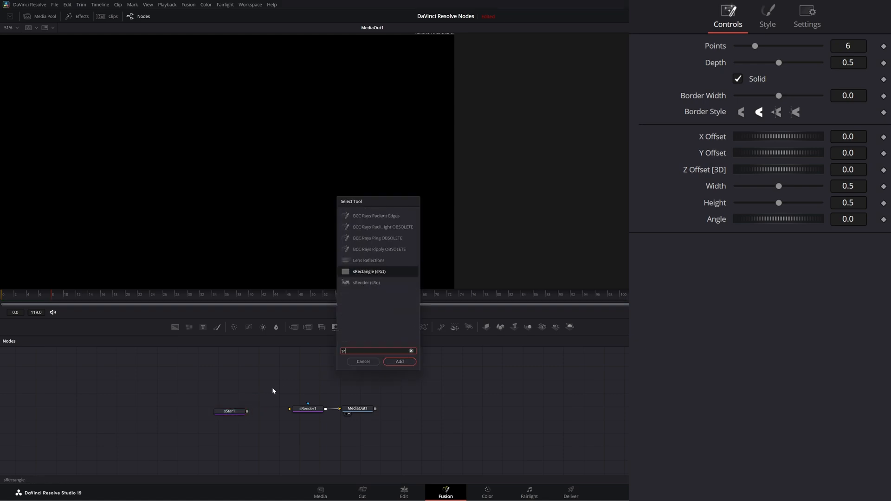
left_click(399, 361)
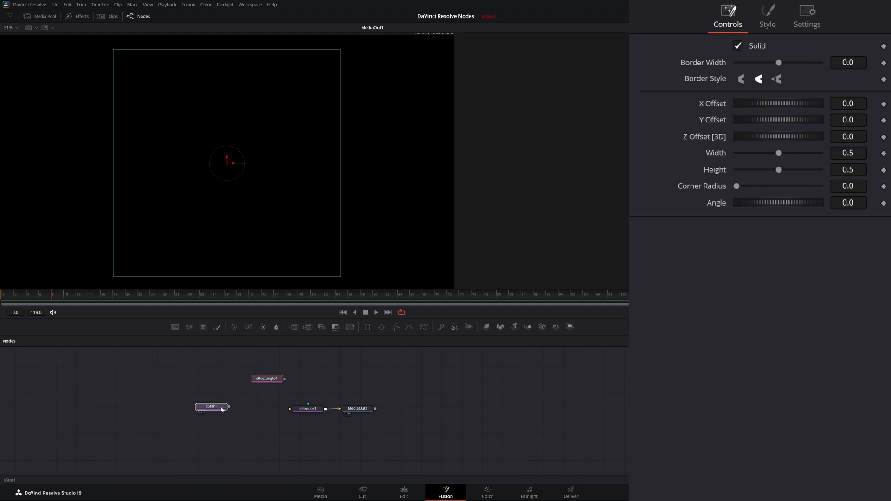
left_click(266, 377)
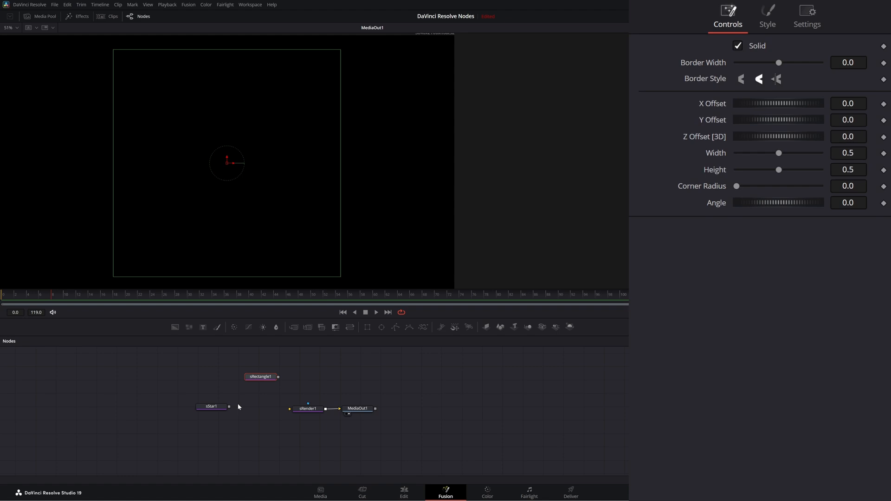
Step: Add an sBoolean node and position it between the star and sRender1
left_click_drag(229, 406, 292, 408)
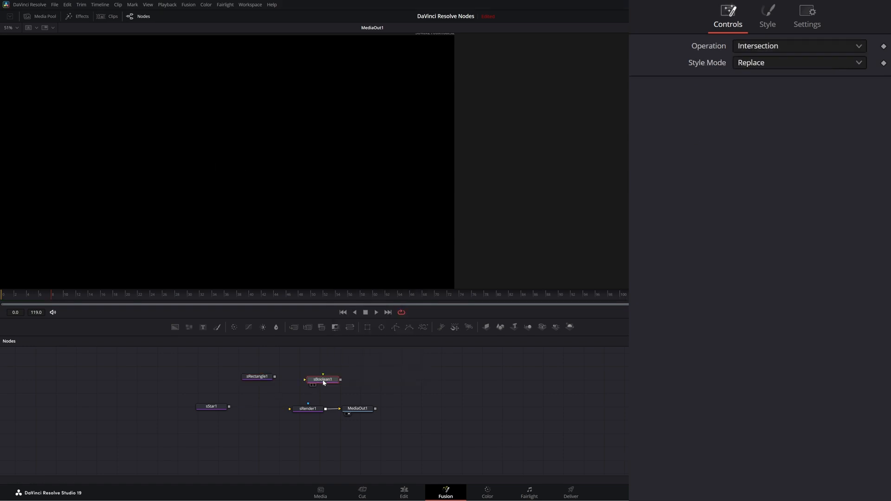
left_click_drag(322, 379, 260, 409)
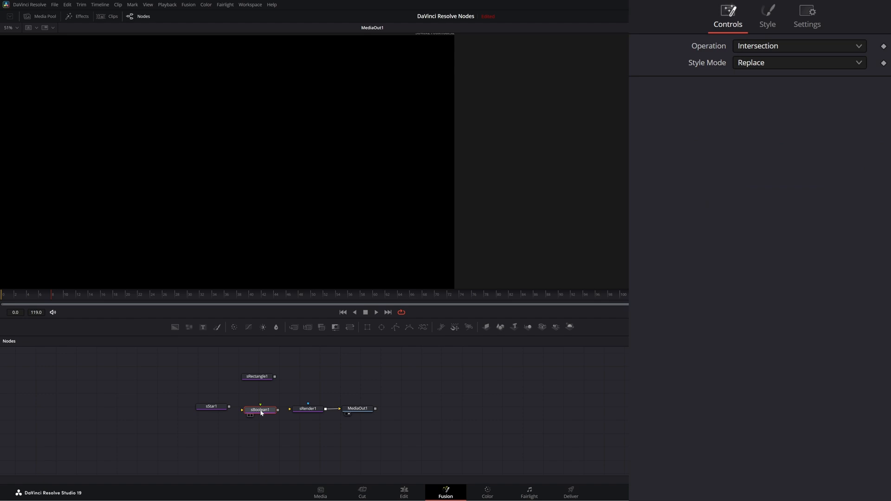
left_click(204, 408)
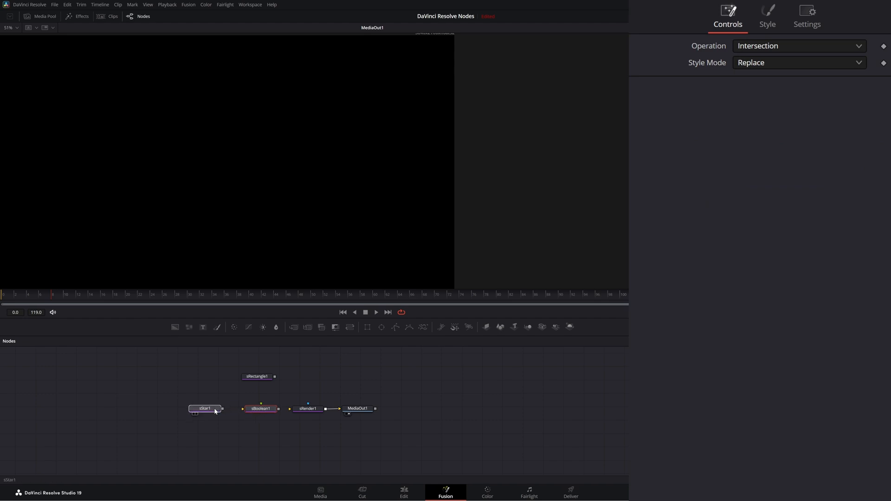
Step: Connect sStar1 and sRectangle1 into the boolean and feed its output to sRender1, showing a white star
left_click(204, 408)
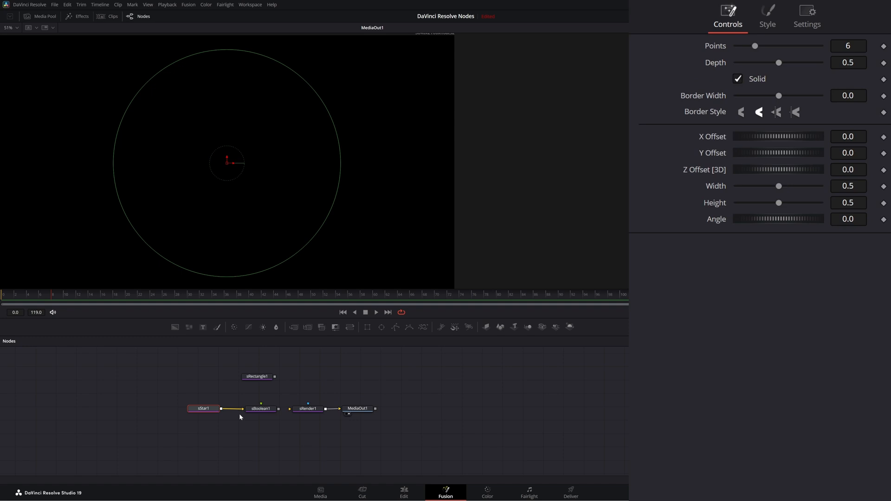
left_click_drag(275, 376, 261, 408)
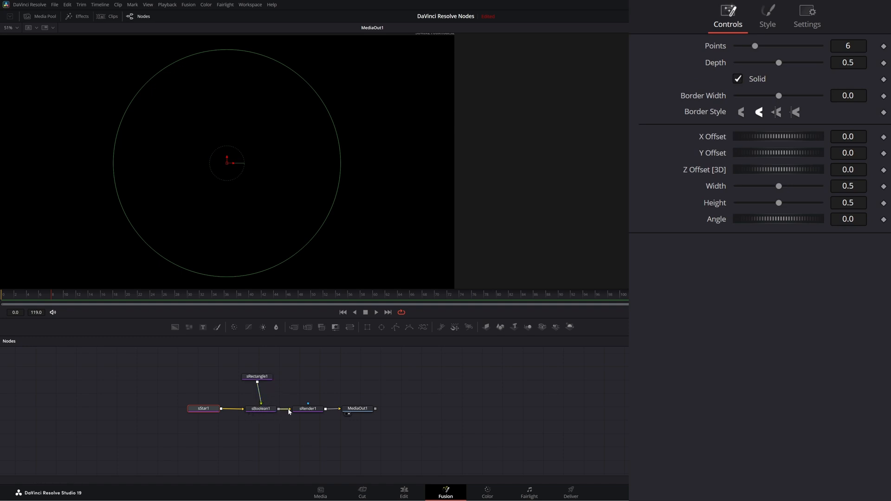
left_click(307, 408)
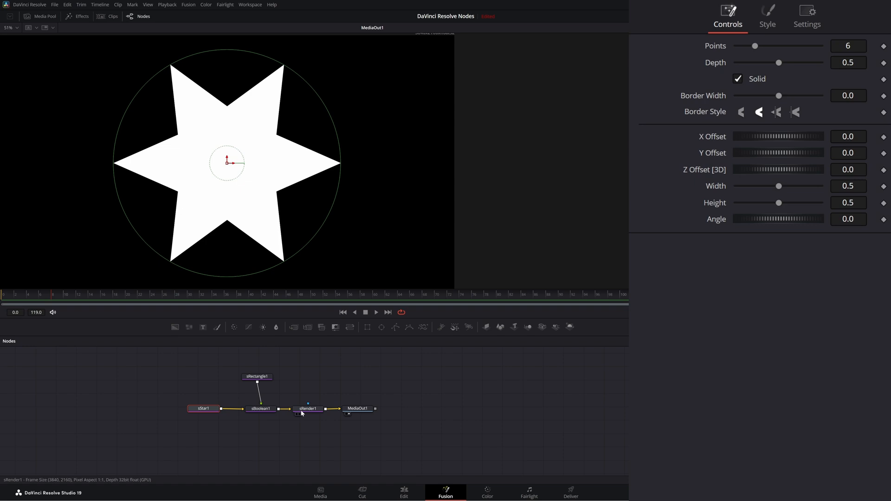
left_click(203, 408)
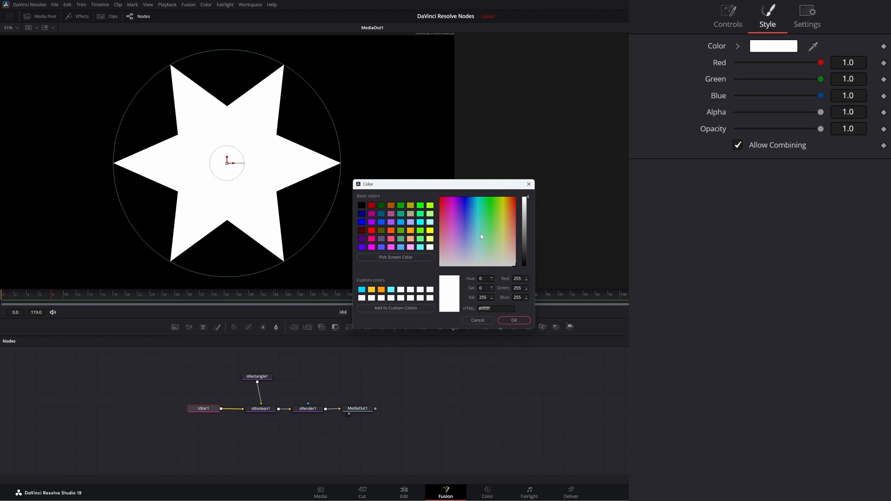
left_click(512, 320)
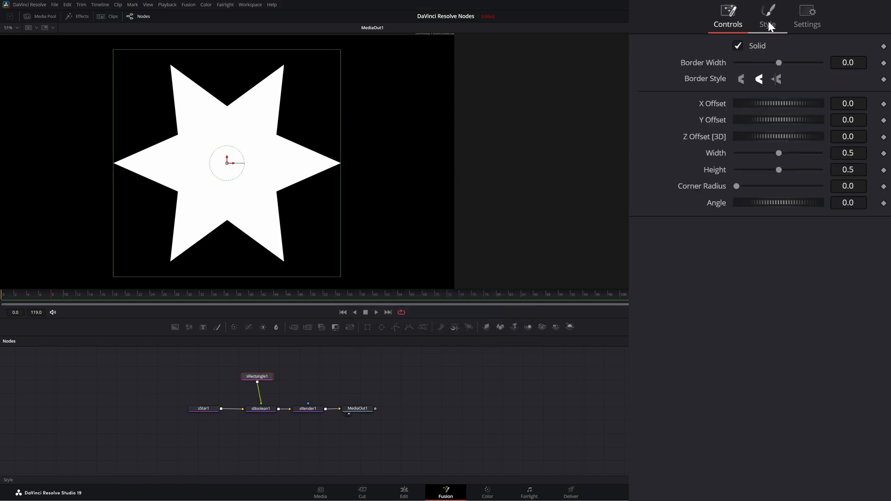
left_click(773, 47)
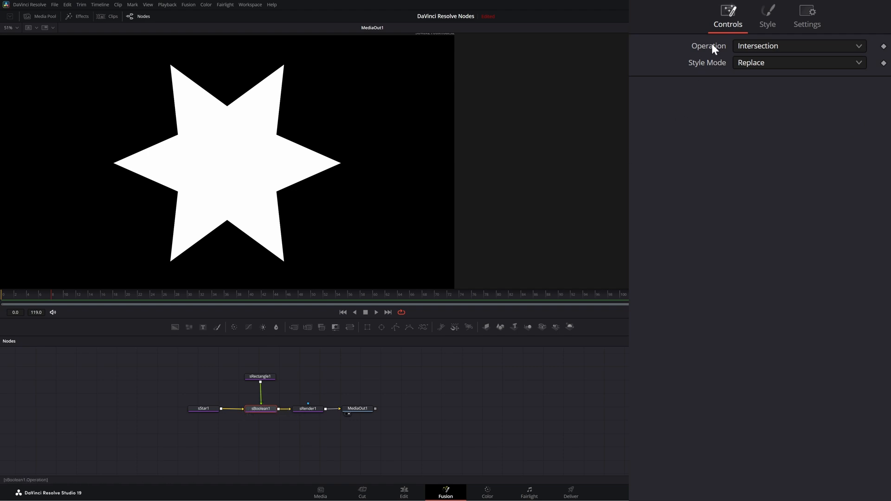
left_click(795, 45)
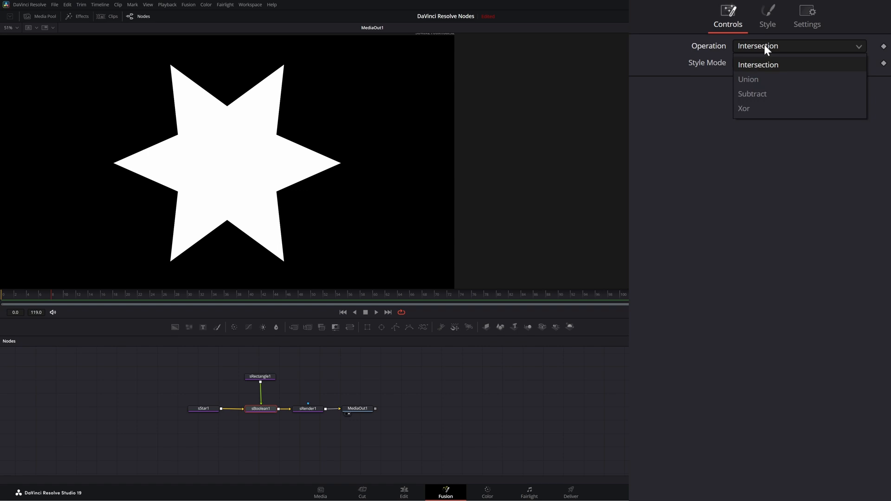
mouse_move(763, 97)
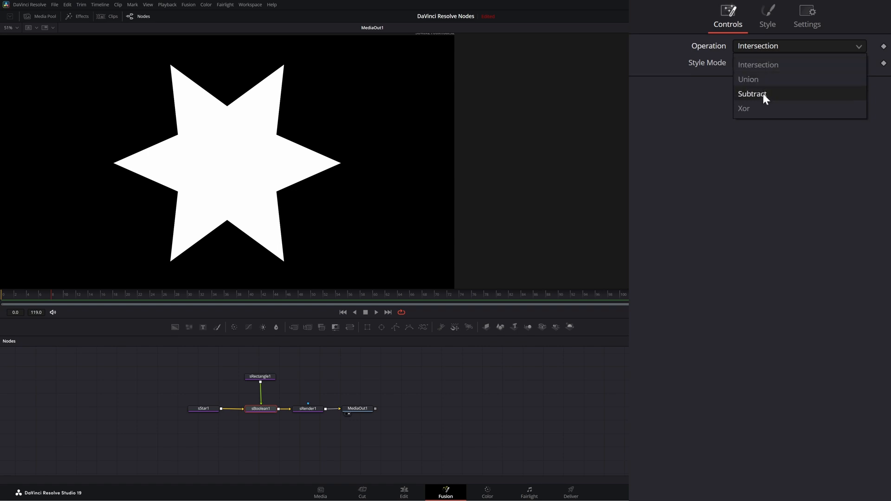
mouse_move(766, 109)
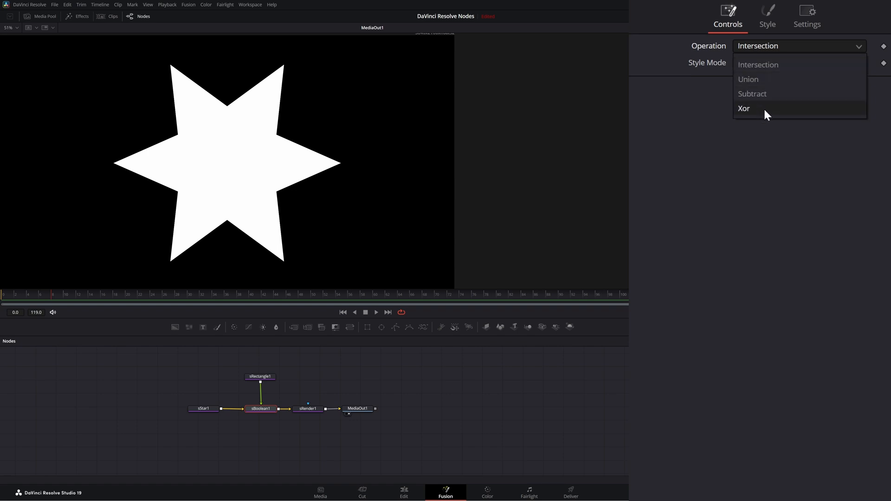
mouse_move(751, 104)
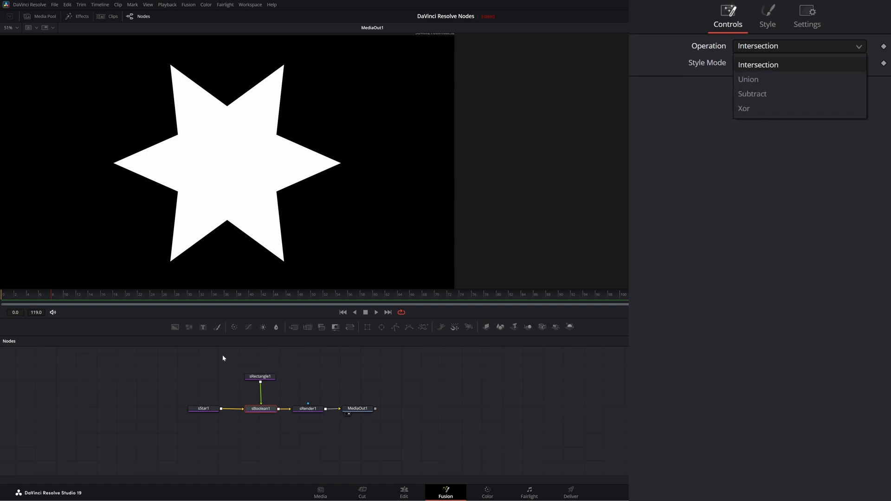
mouse_move(247, 380)
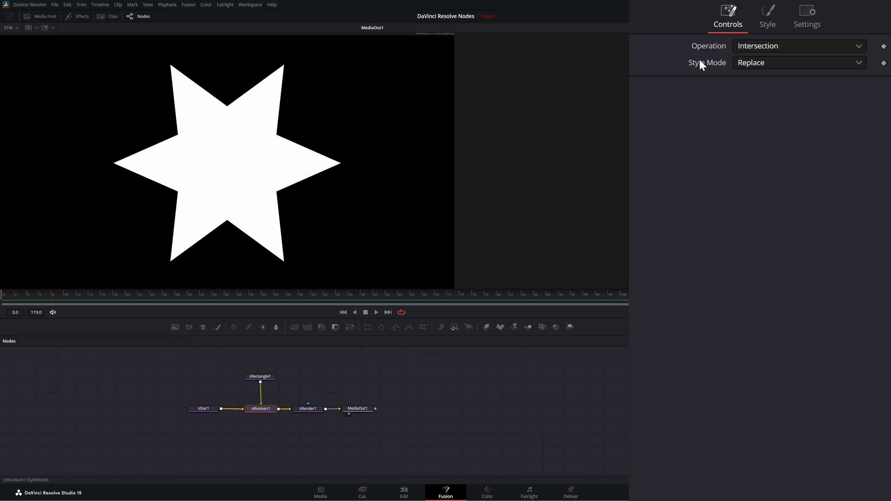
Step: Set sBoolean1's Style colour to an aqua green so the star renders green
left_click(766, 11)
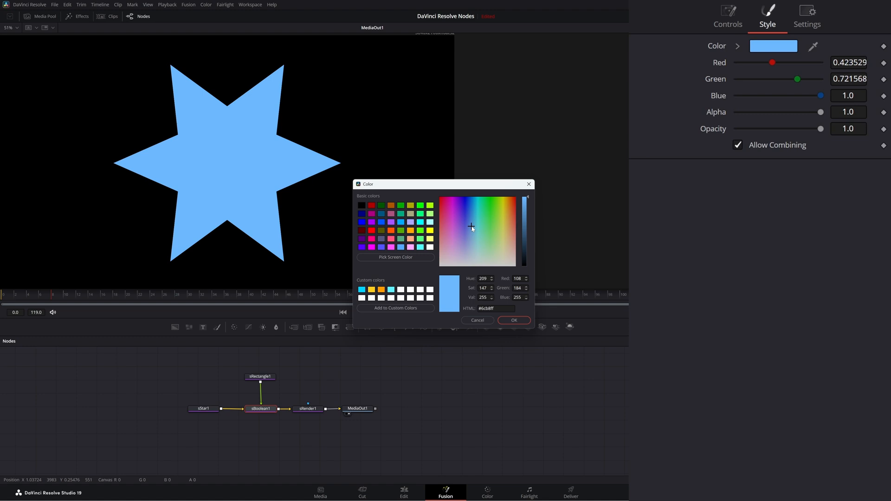
left_click(480, 208)
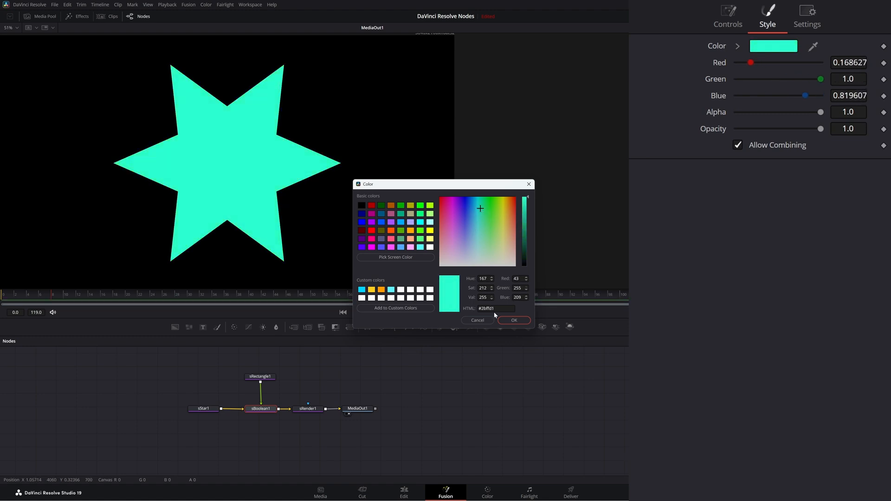
left_click(512, 320)
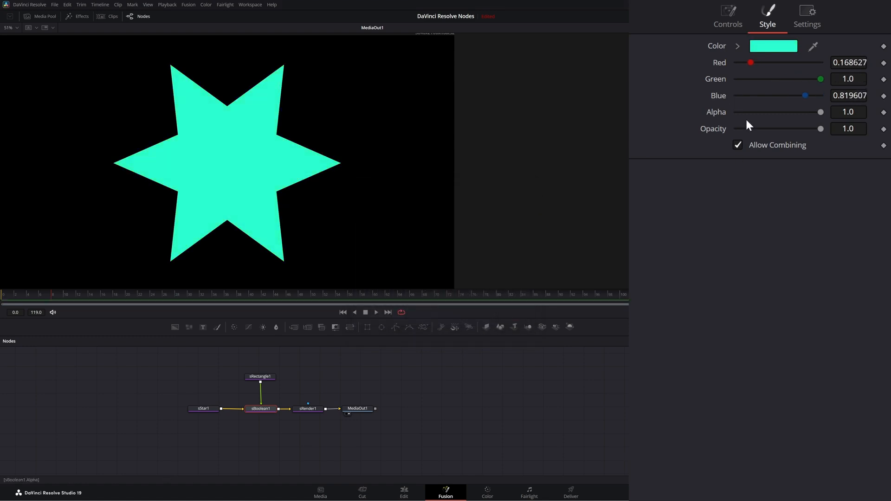
Step: Test lowering the boolean's opacity, then restore it to full
left_click_drag(820, 112, 814, 112)
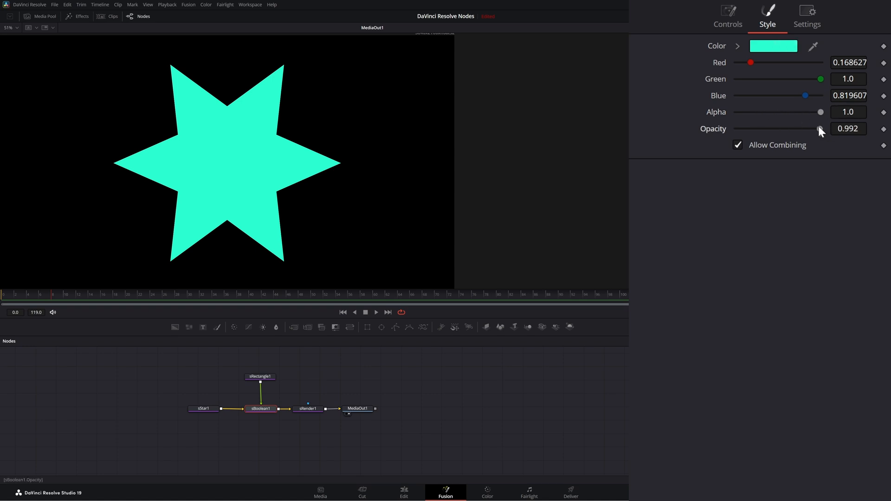
left_click_drag(818, 128, 821, 128)
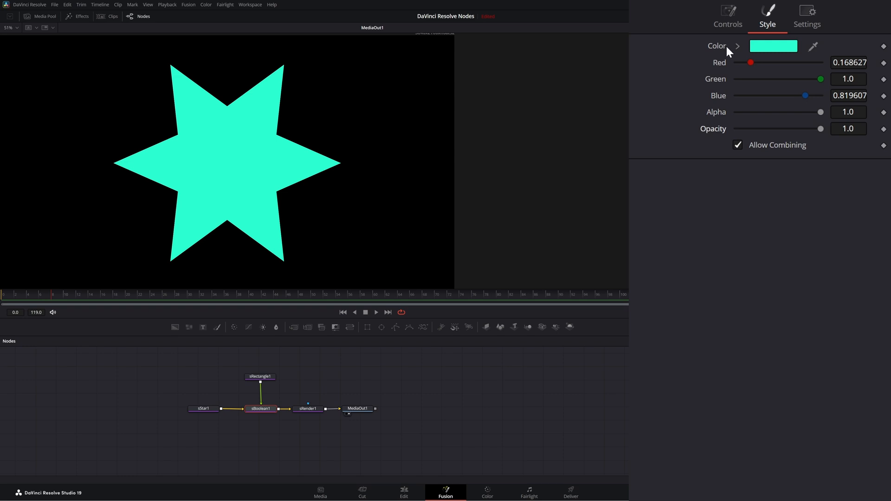
left_click(727, 14)
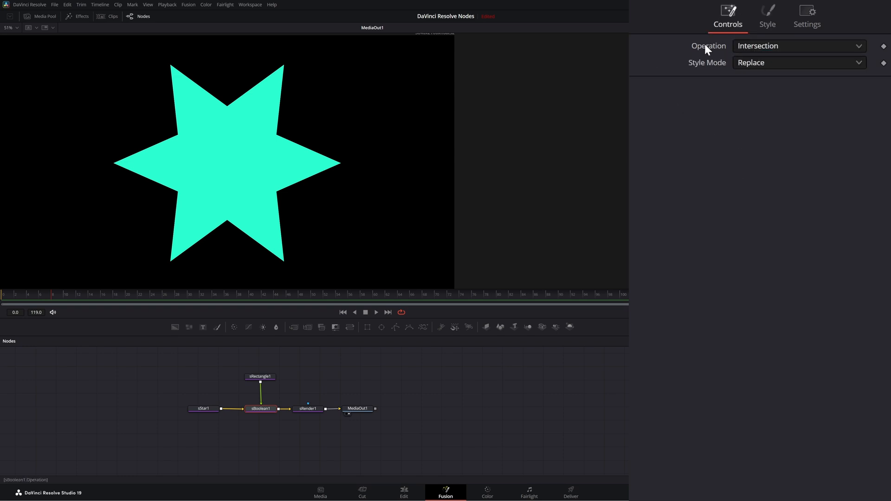
mouse_move(264, 405)
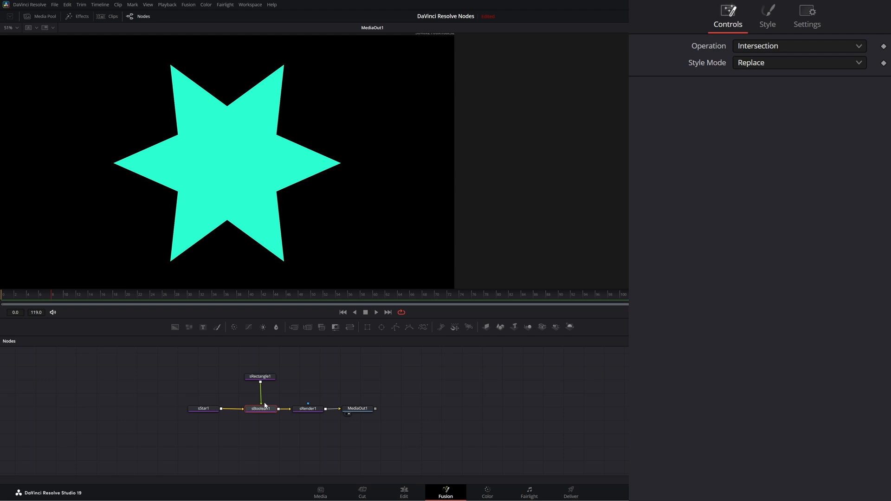
Step: Set sBoolean1 Style Mode to Keep and shrink the rectangle so it crops the blue star's points
left_click(798, 62)
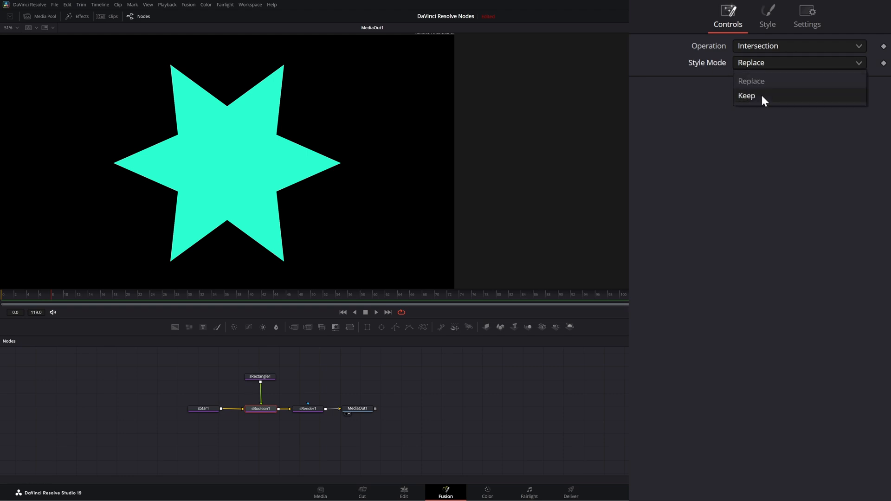
left_click(746, 96)
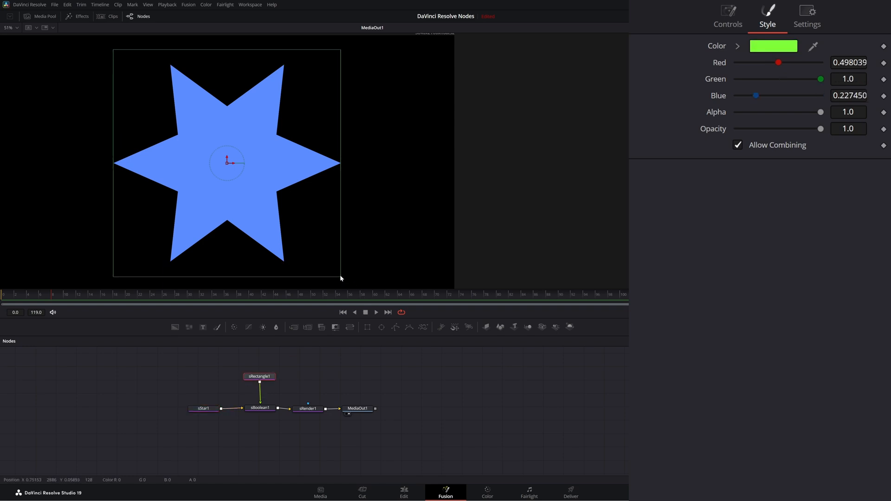
left_click_drag(340, 278, 311, 252)
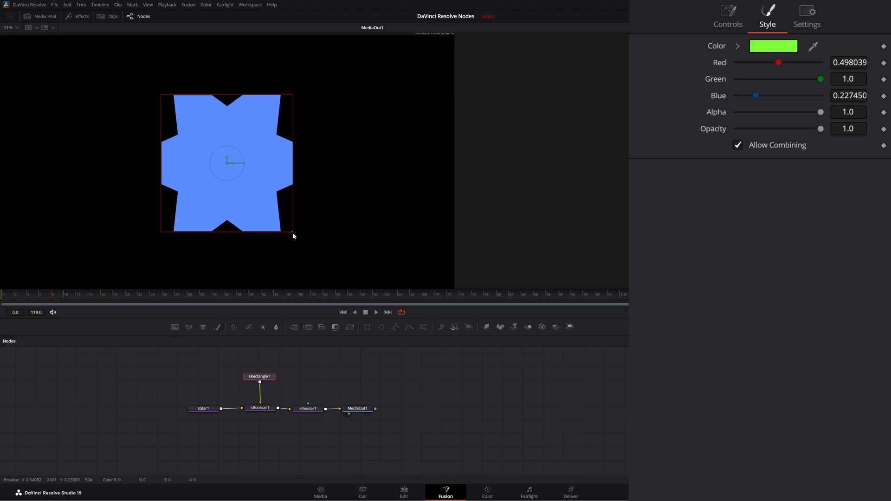
Step: Raise sStar1's Points from 8 to 12, giving a jagged many-notched intersection, then reselect sBoolean1
left_click(260, 408)
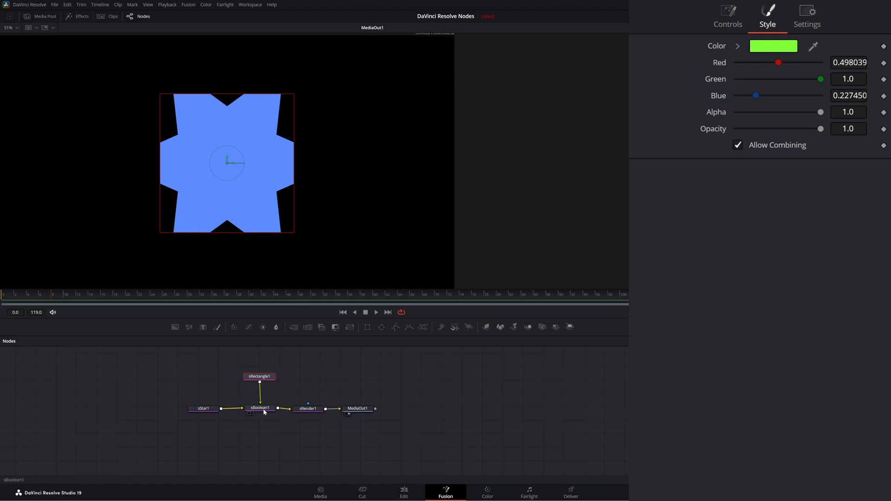
left_click(728, 12)
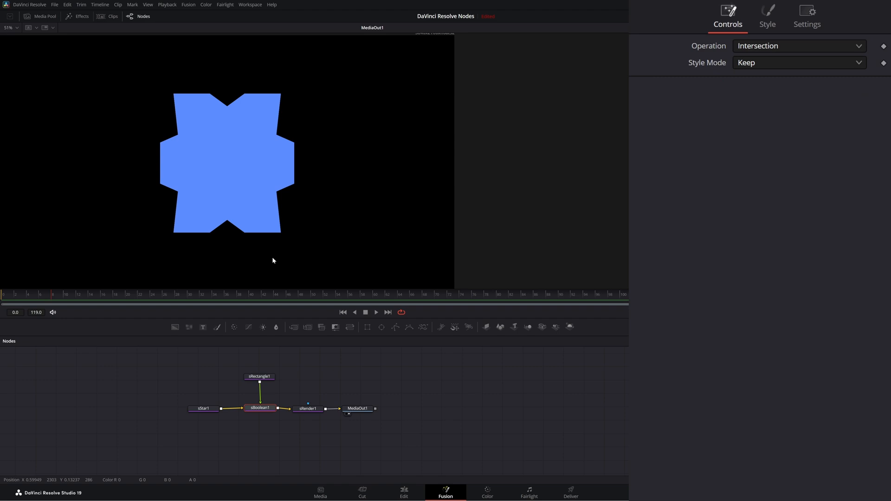
left_click(767, 14)
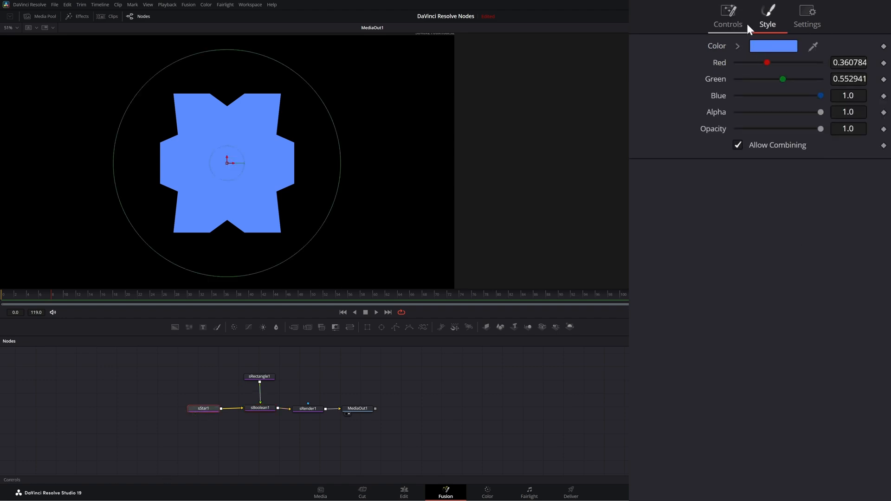
left_click(727, 24)
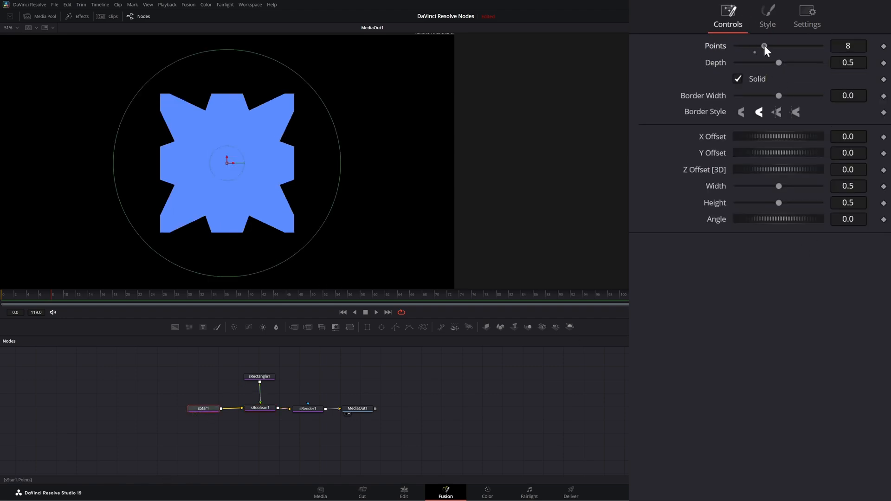
left_click_drag(764, 46, 784, 46)
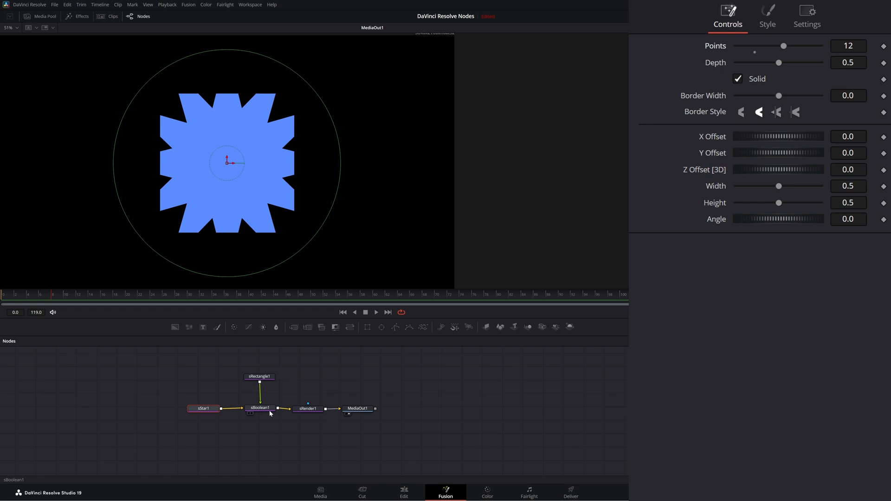
left_click(260, 407)
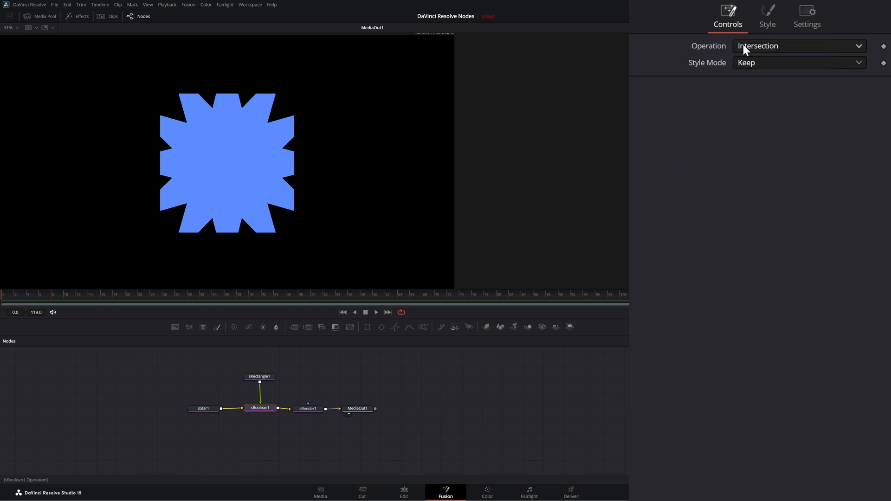
Step: Try Union and Replace, then set sBoolean1 to Subtract with Style Mode Keep, leaving twelve blue spike tips
left_click(795, 46)
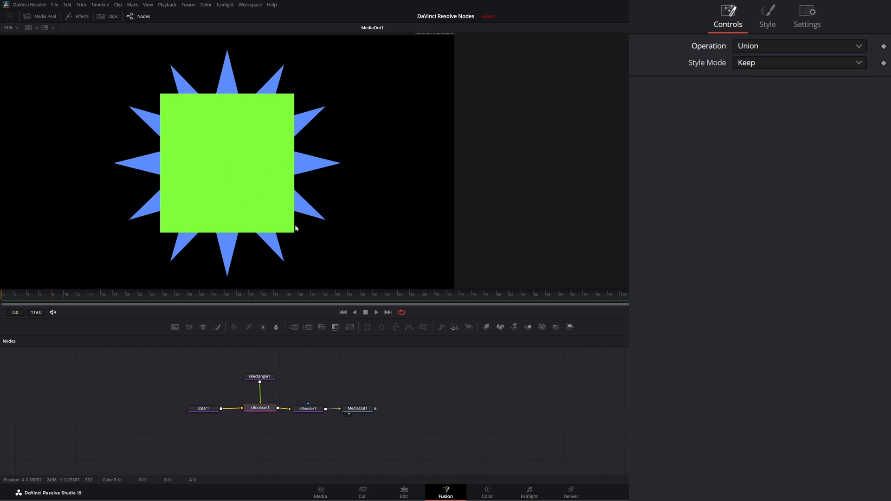
mouse_move(283, 204)
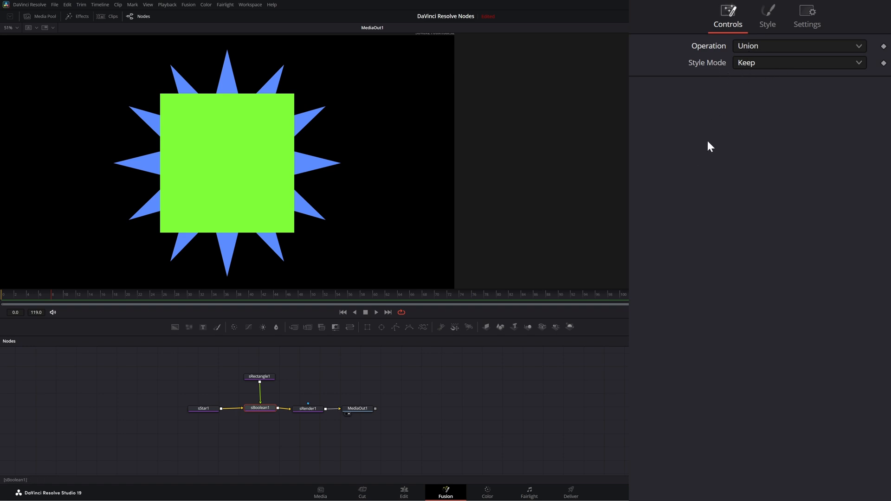
left_click(795, 62)
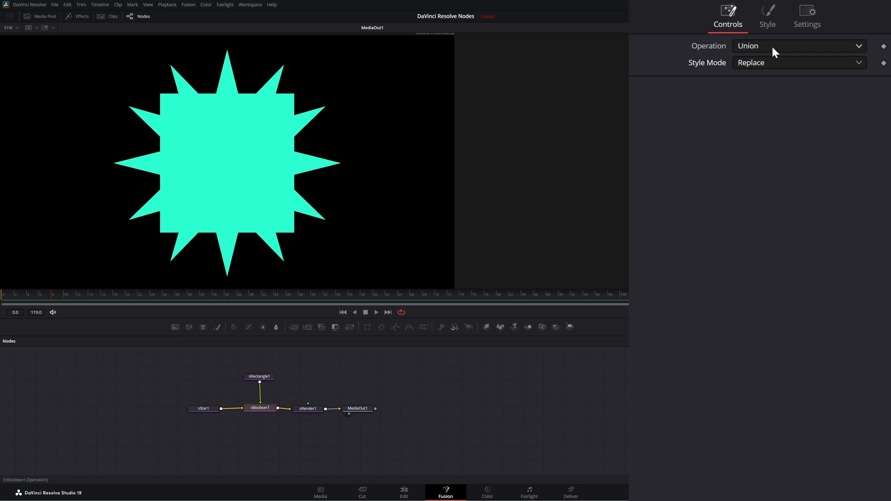
left_click(798, 46)
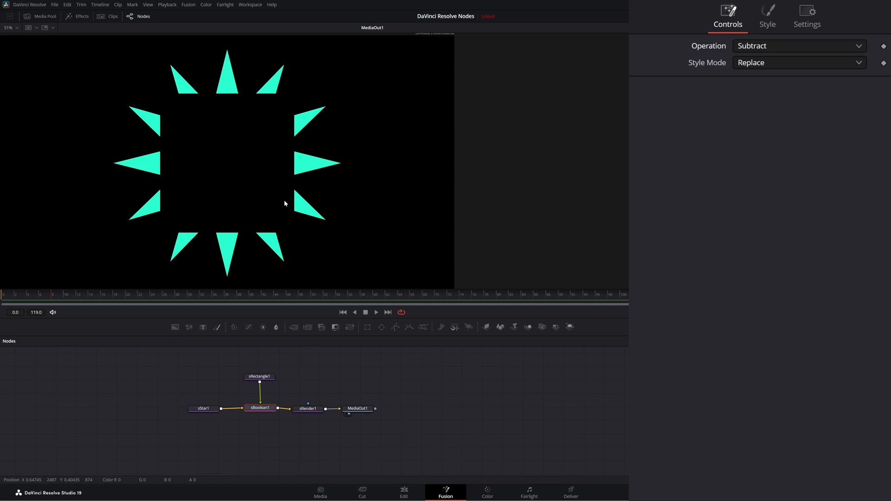
mouse_move(265, 400)
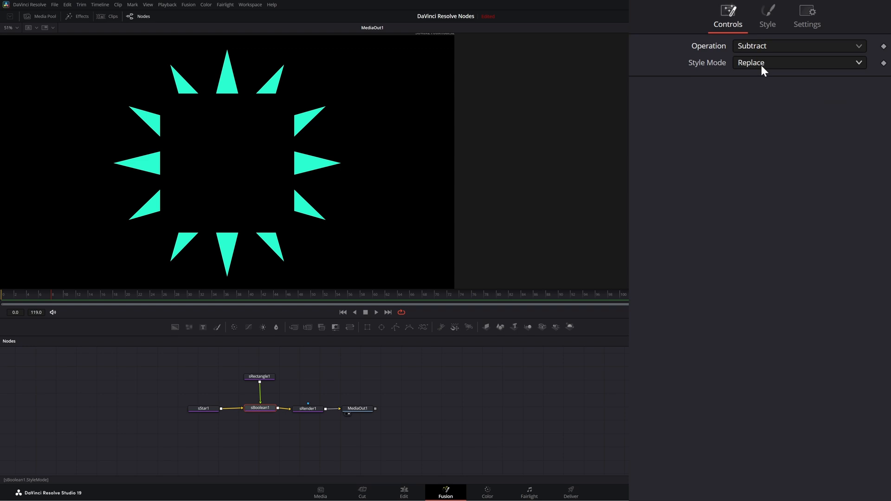
left_click(797, 62)
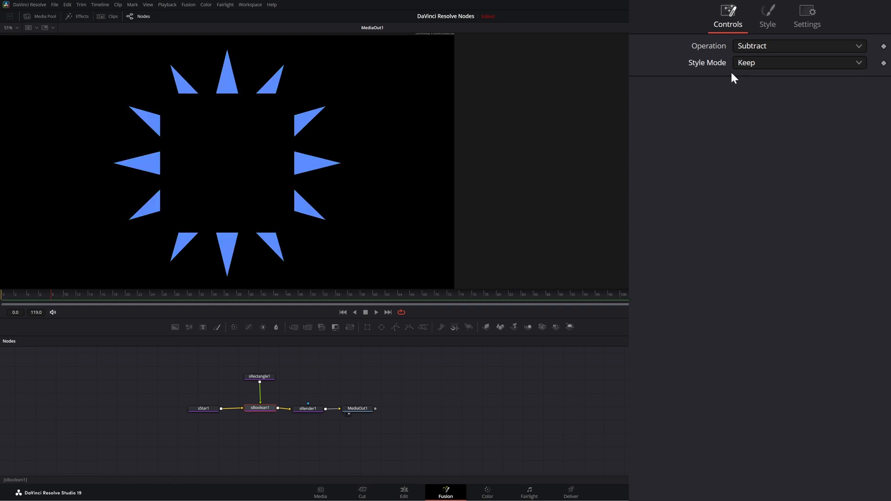
Step: Set sBoolean1's Operation to Xor, giving star spikes and rectangle corners around a hollow centre
left_click(798, 46)
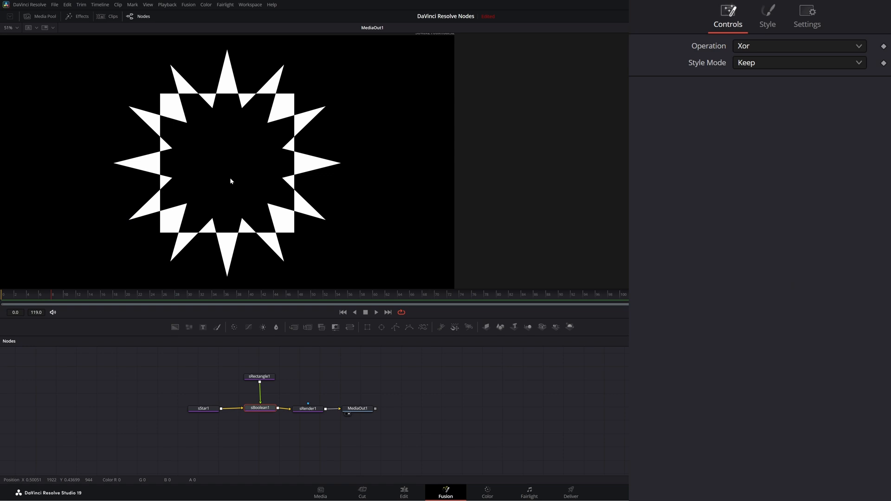
mouse_move(235, 150)
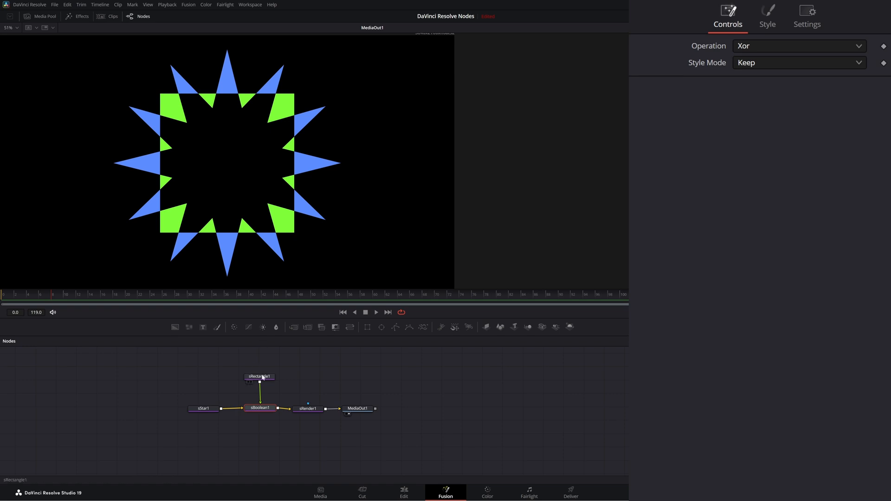
Step: Deepen sStar1's points to about 0.598 and raise it to 20 points
left_click(767, 12)
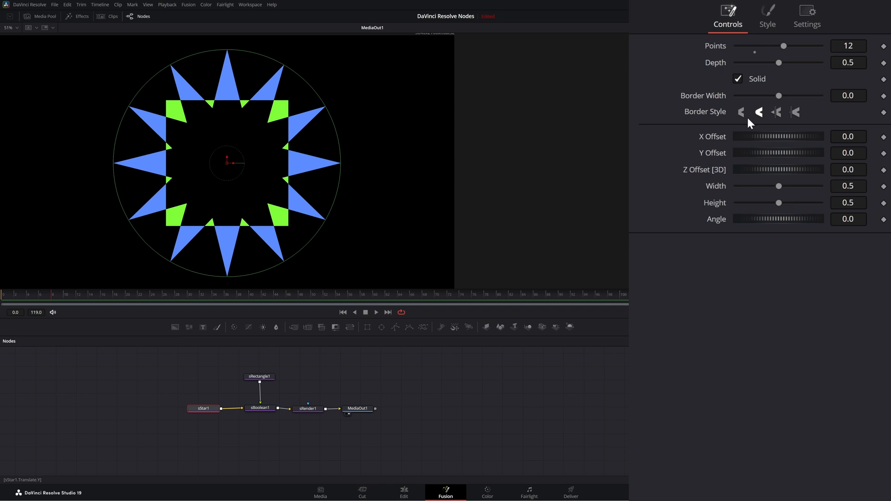
left_click_drag(778, 62, 781, 62)
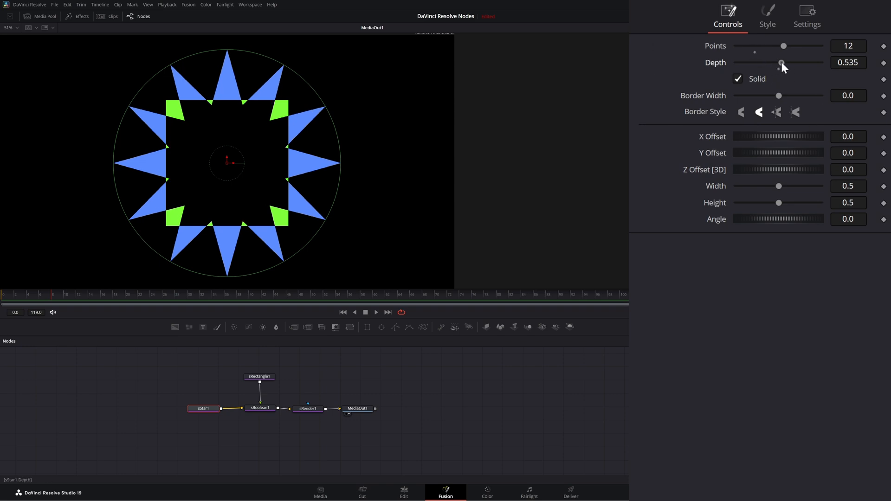
left_click_drag(781, 63, 787, 62)
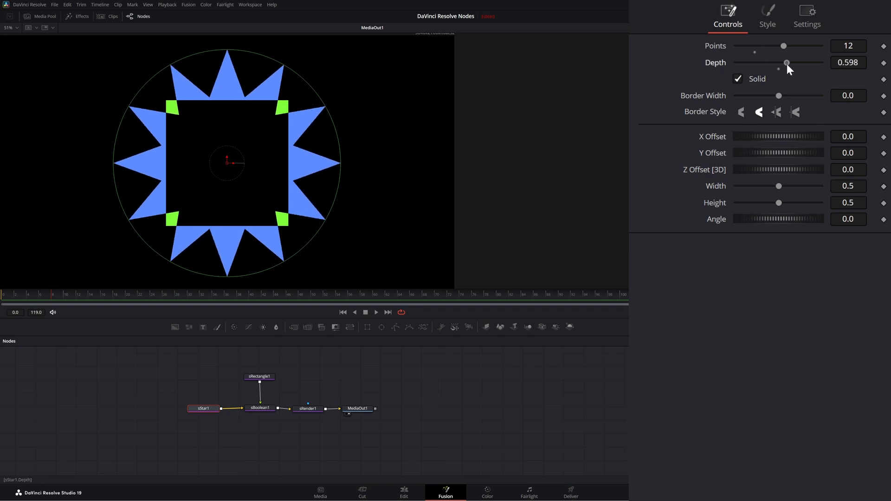
left_click_drag(783, 45, 819, 45)
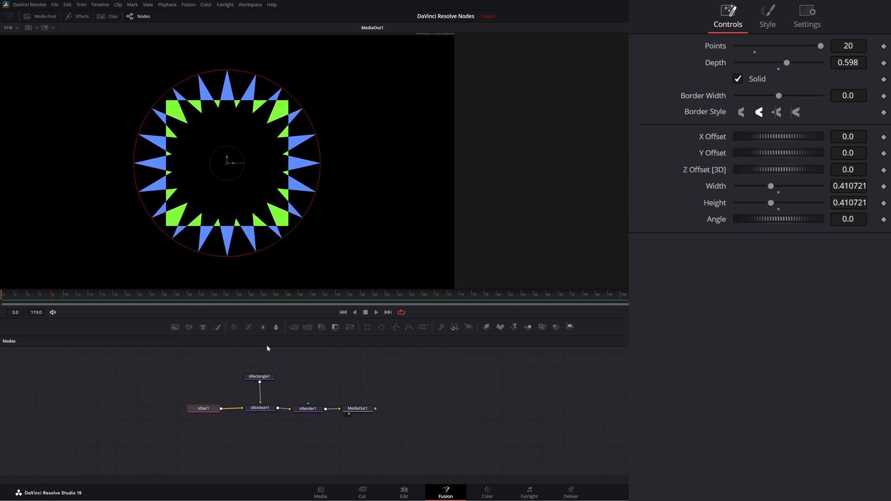
mouse_move(807, 249)
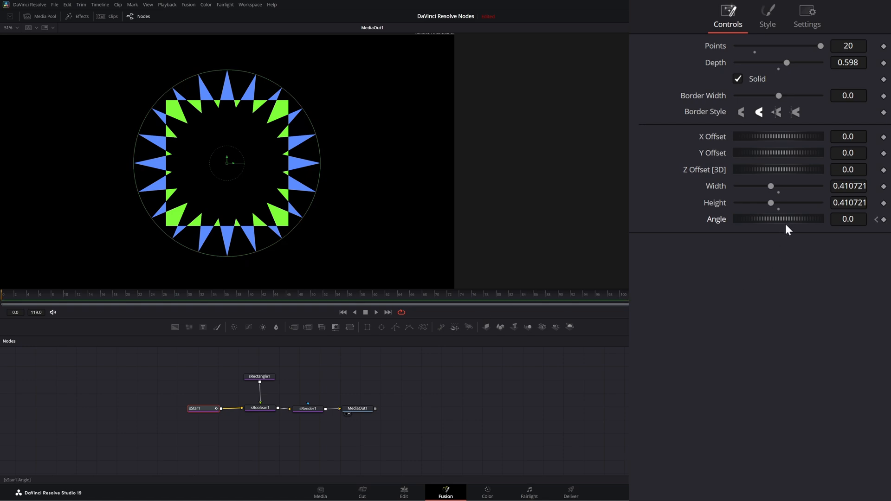
Step: Keyframe the star's angle to about -407 degrees and the rectangle's angle, then play the rotation
left_click_drag(795, 219, 761, 219)
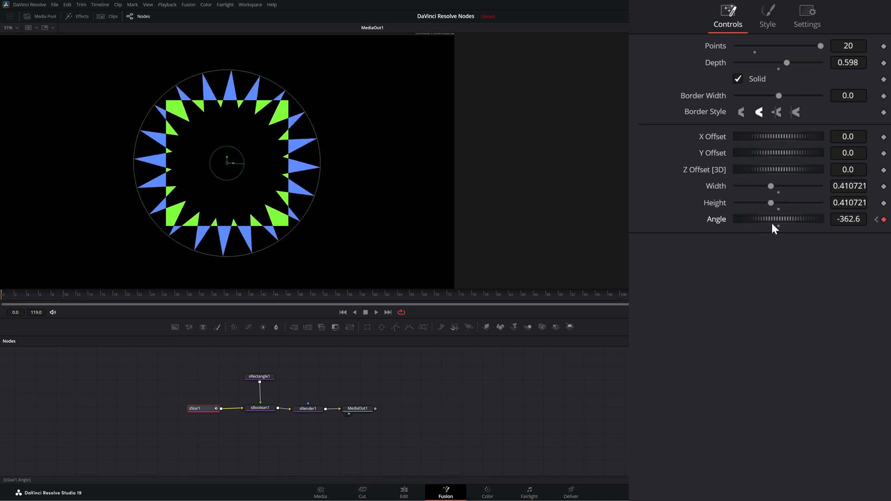
left_click_drag(795, 219, 778, 219)
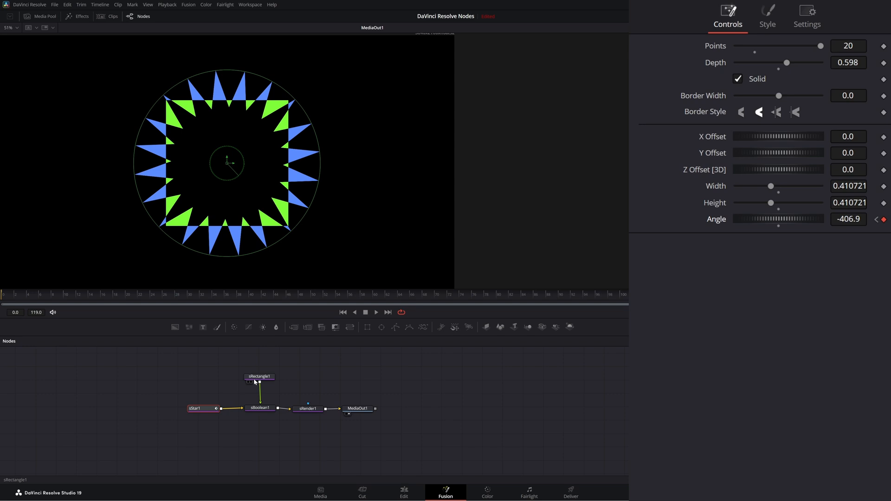
left_click(766, 12)
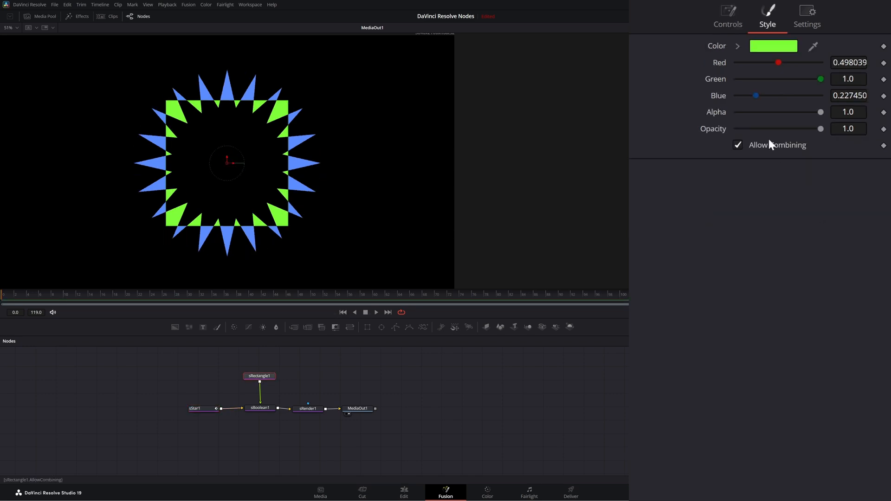
left_click(727, 16)
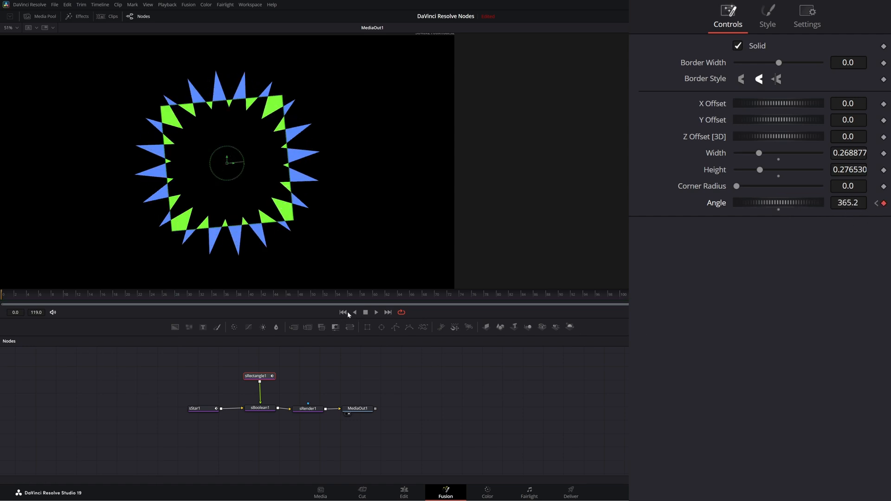
left_click(376, 312)
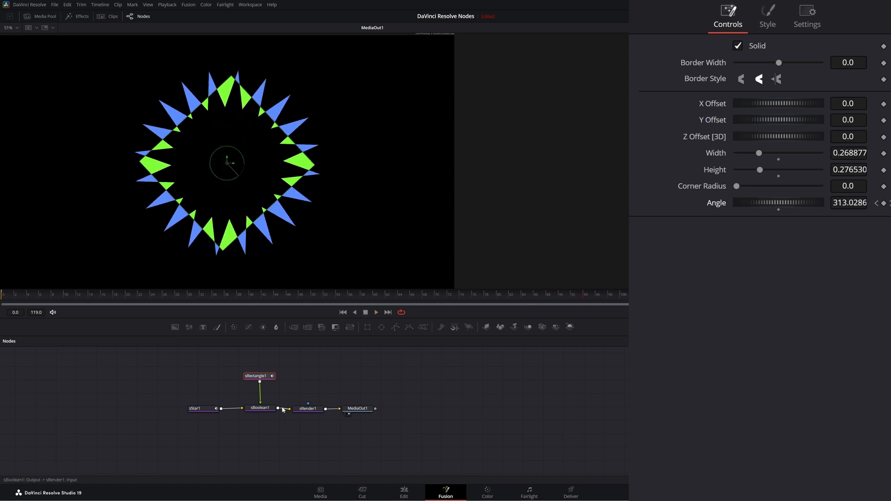
Step: Set sBoolean1 Style Mode to Replace for a single-colour spiky ring and stop playback
left_click(260, 408)
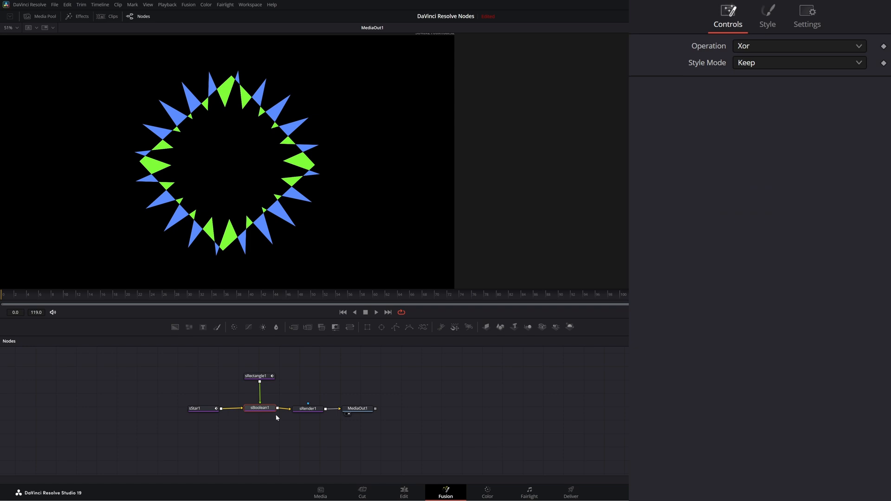
mouse_move(781, 86)
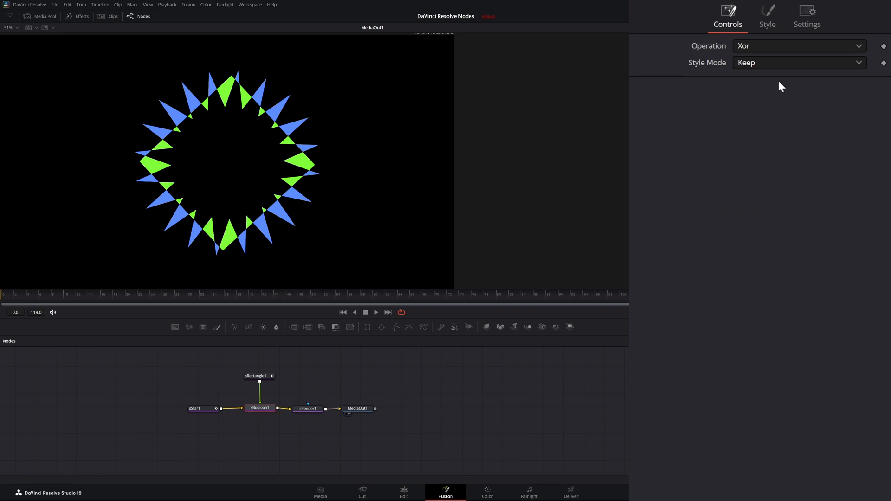
left_click(798, 62)
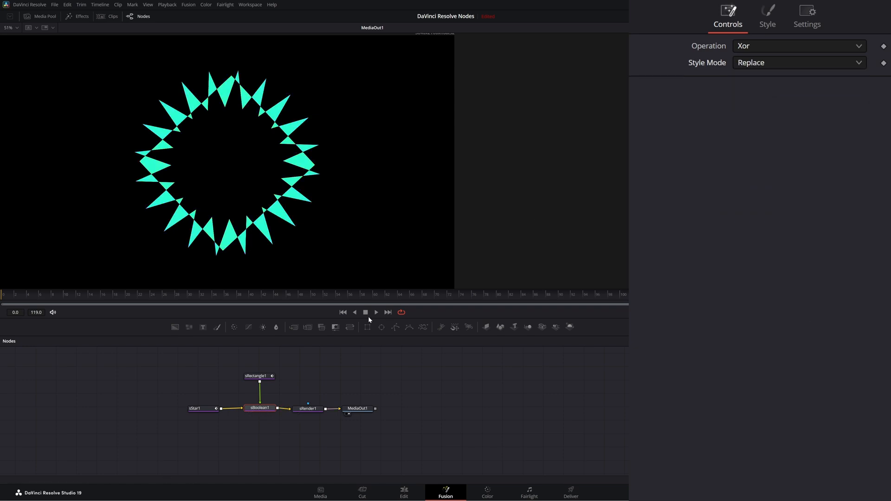
left_click(376, 312)
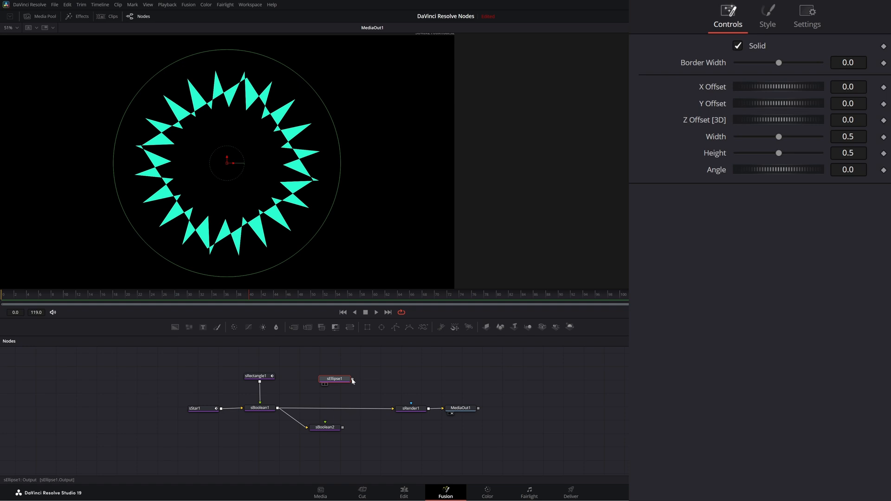
Step: Connect a new sEllipse into sBoolean2 and set its Operation to Xor, yielding a white sunburst
left_click_drag(351, 378, 342, 429)
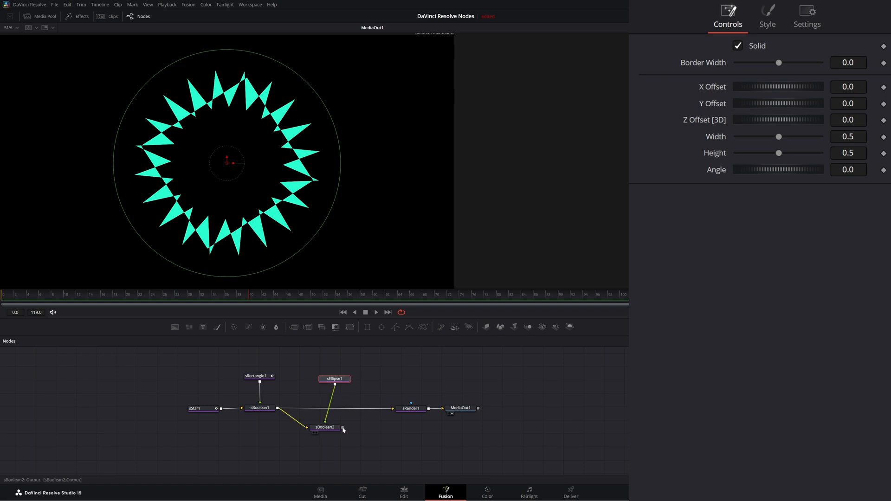
left_click(334, 378)
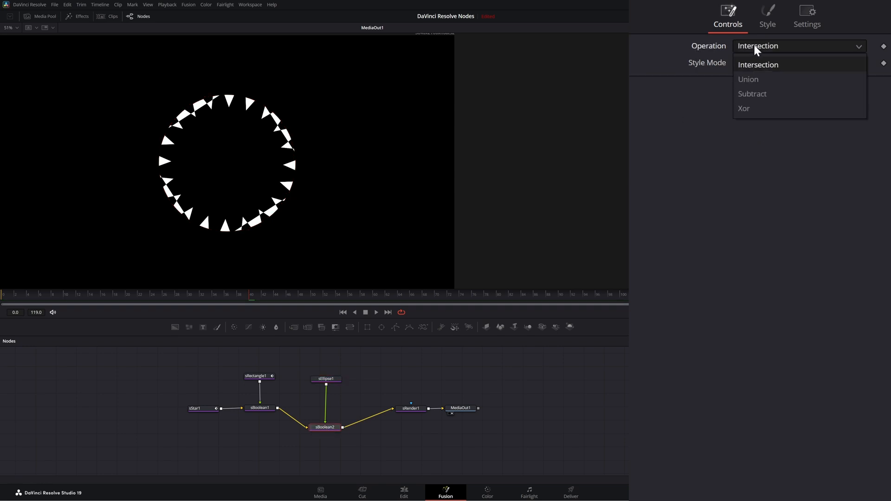
left_click(743, 108)
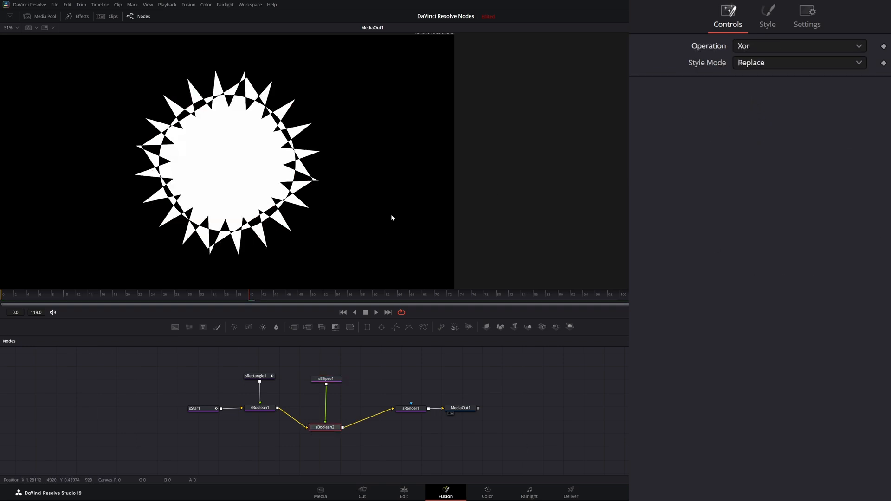